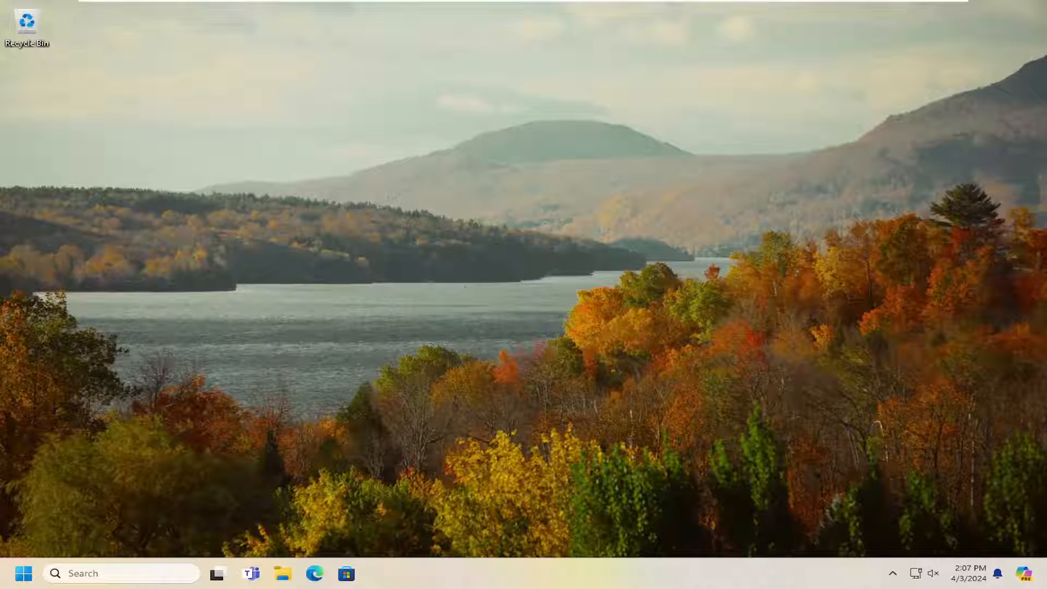
Search Start for cmd and launch Command Prompt as administrator, approving the UAC prompt
{"action": "left_click", "coordinate": [24, 573]}
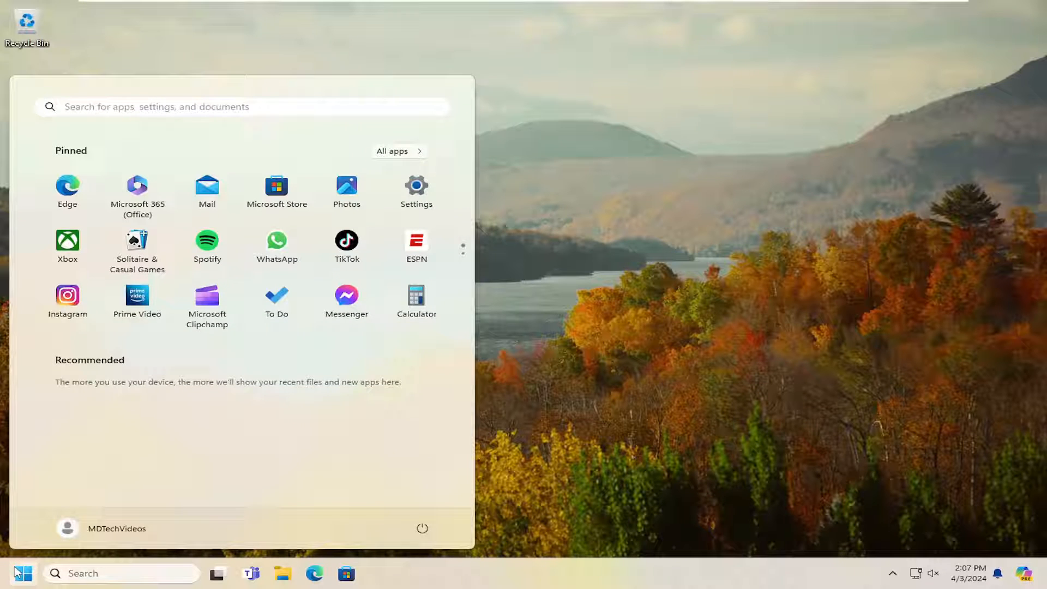
{"action": "type", "text": "cmd"}
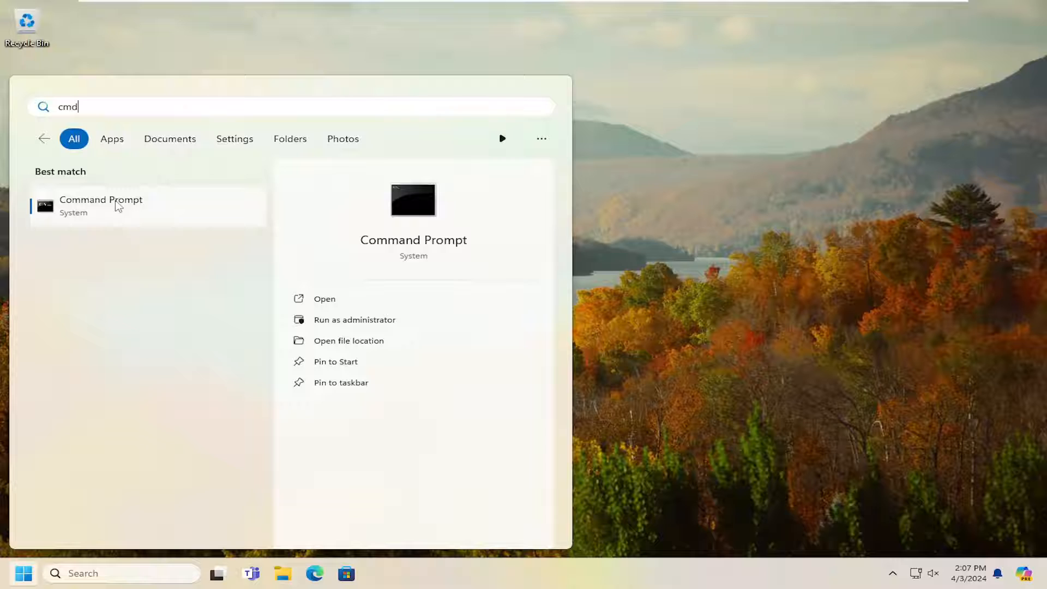
{"action": "right_click", "coordinate": [100, 204]}
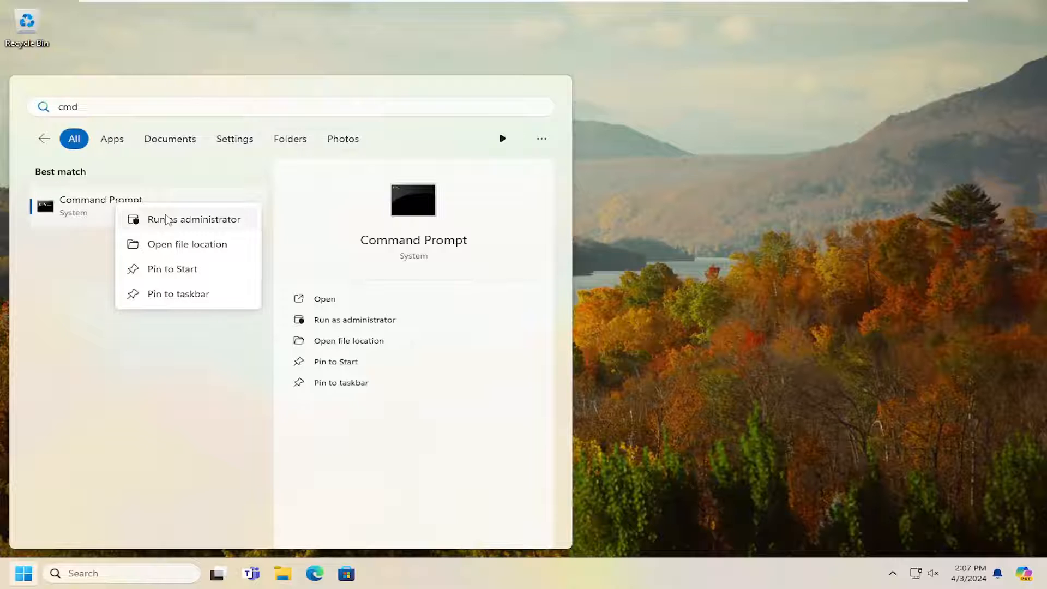
{"action": "left_click", "coordinate": [194, 219]}
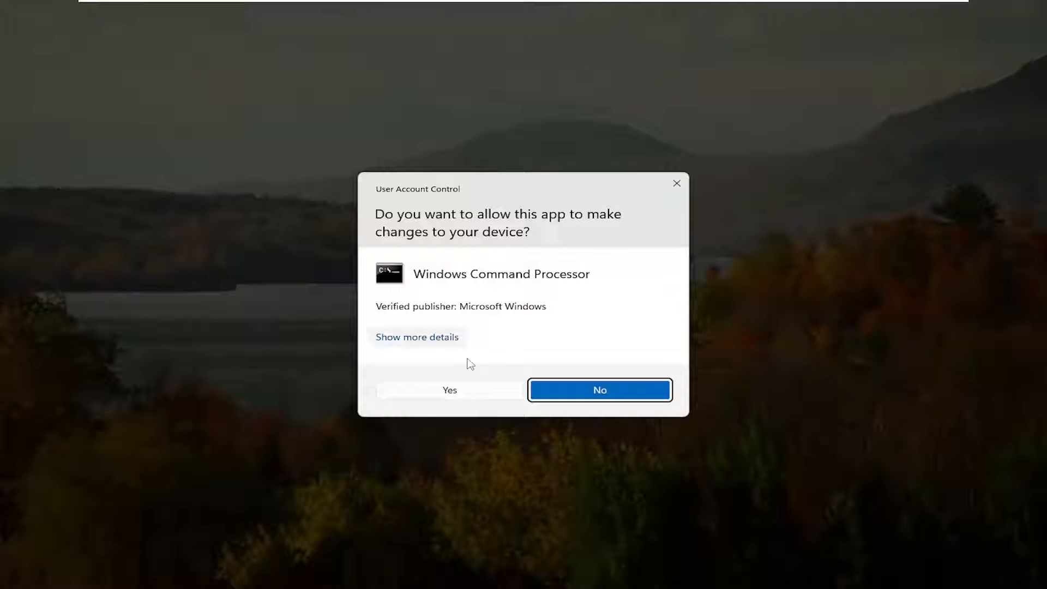
{"action": "left_click", "coordinate": [448, 389]}
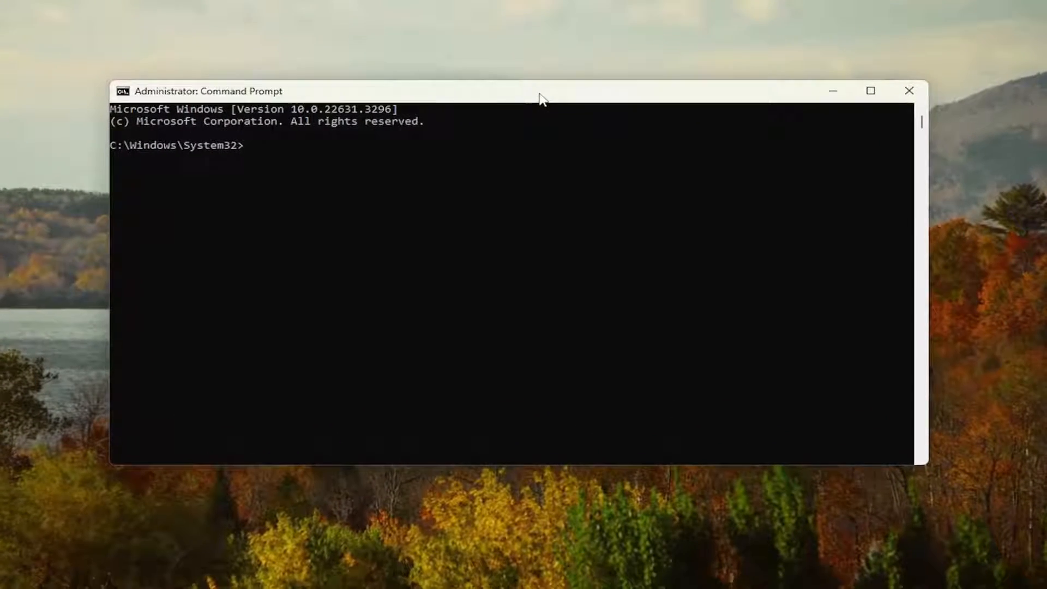
Run sfc /scannow until corrupt files are repaired, then minimize the window
{"action": "type", "text": "sfc /"}
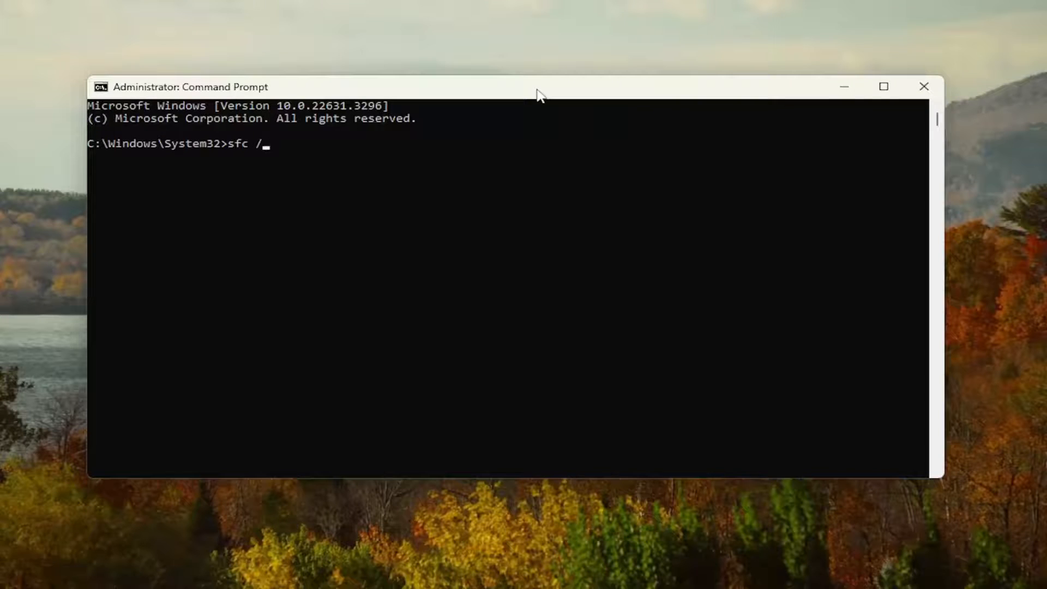
{"action": "type", "text": "scannow"}
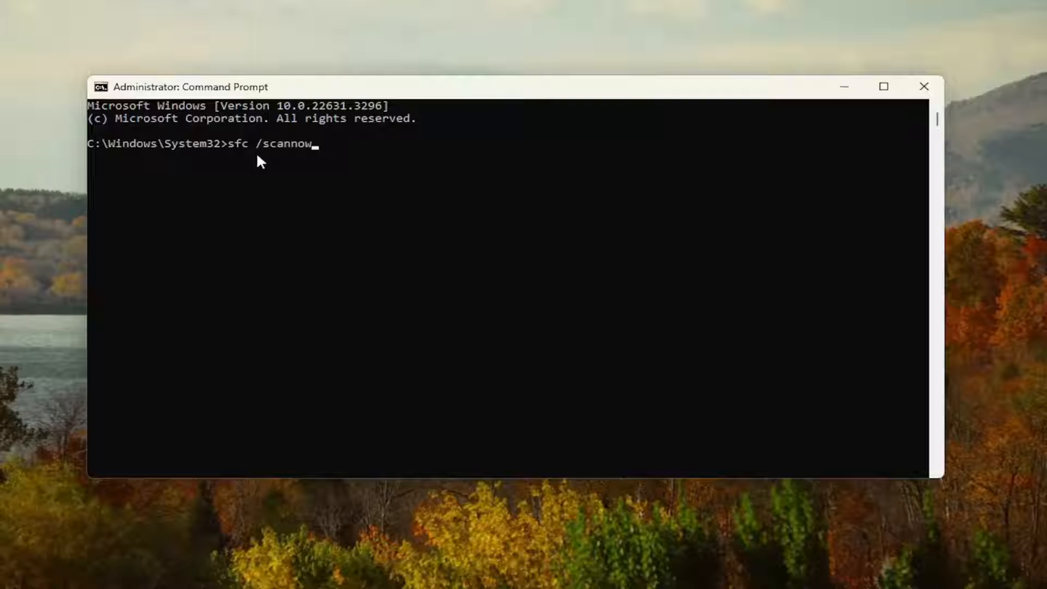
{"action": "key", "text": "enter"}
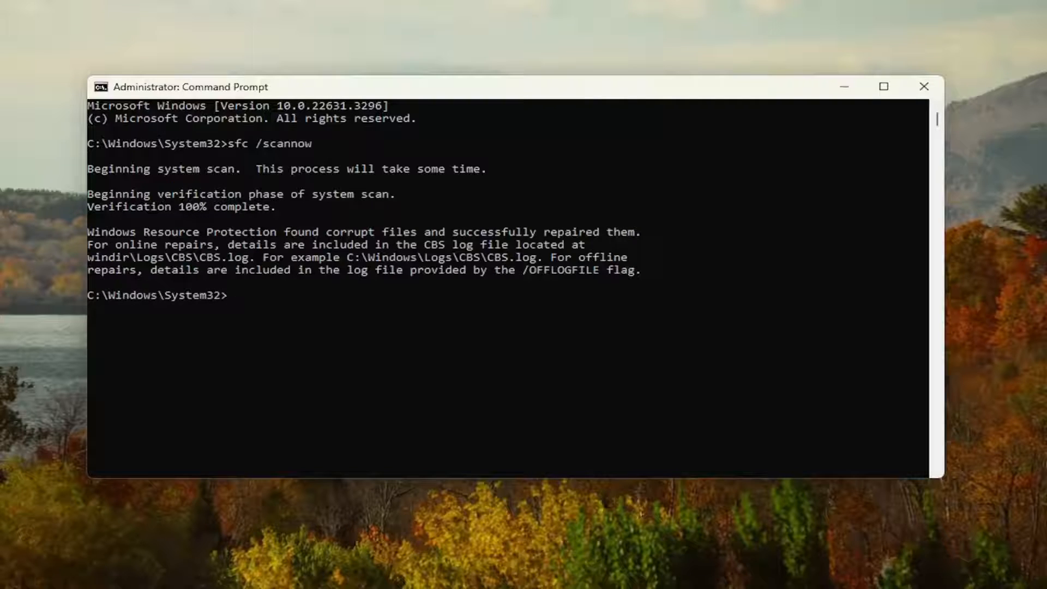
{"action": "mouse_move", "coordinate": [273, 266]}
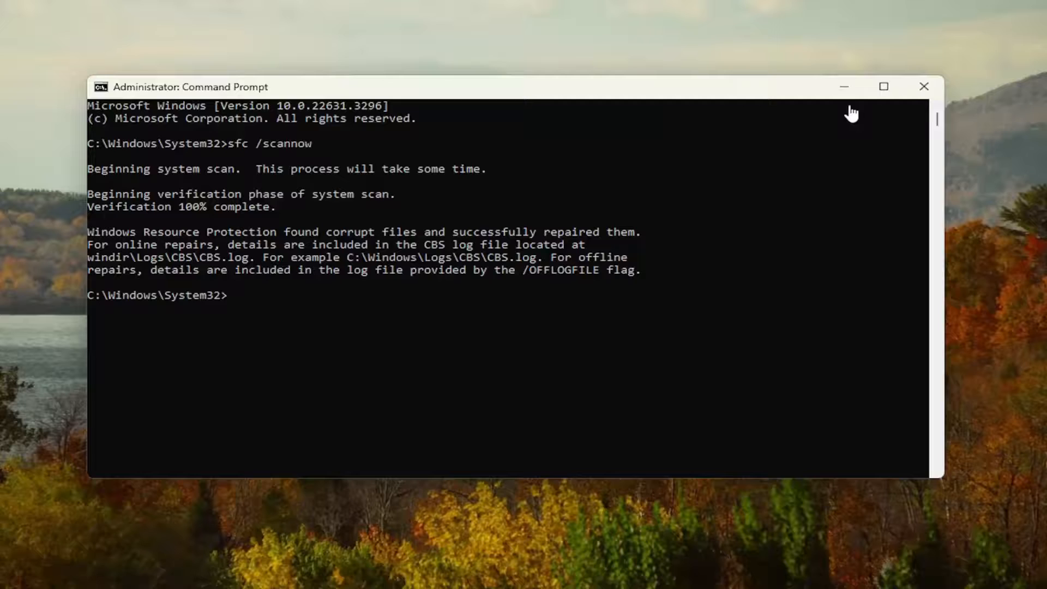
{"action": "left_click", "coordinate": [924, 87]}
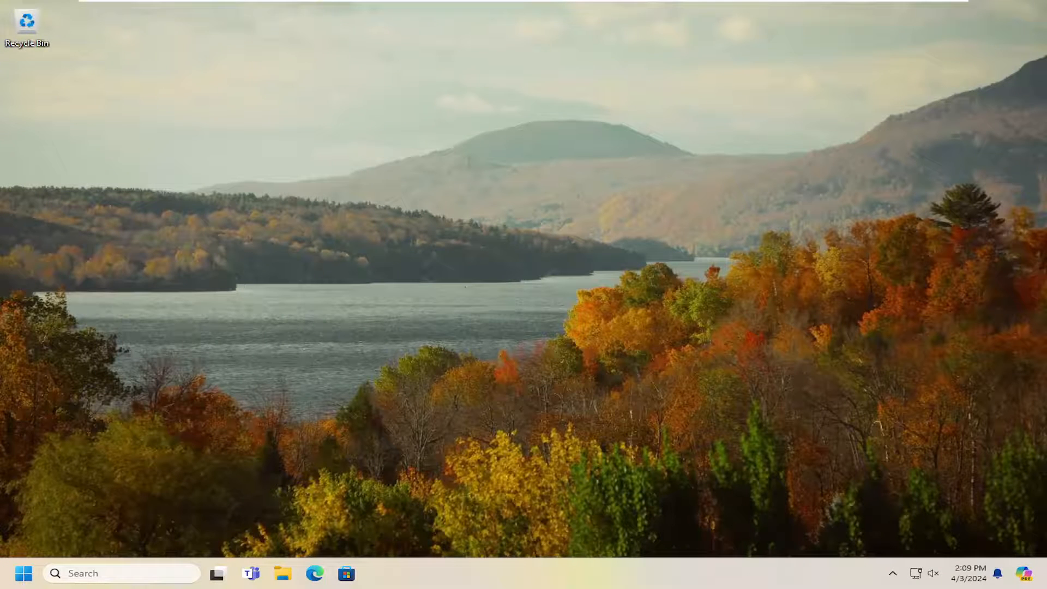
{"action": "mouse_move", "coordinate": [491, 234]}
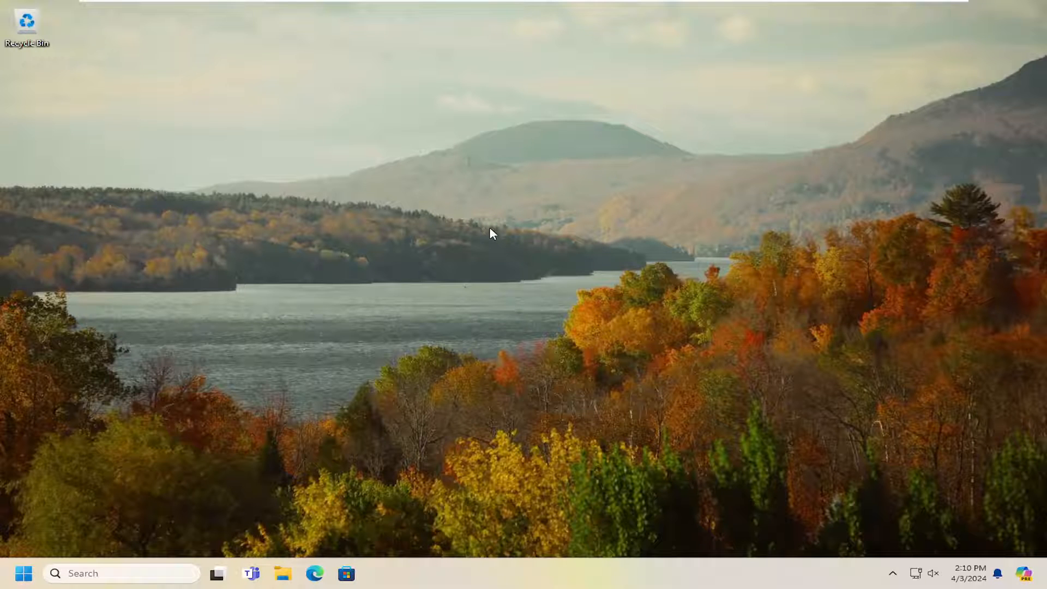
{"action": "mouse_move", "coordinate": [468, 225]}
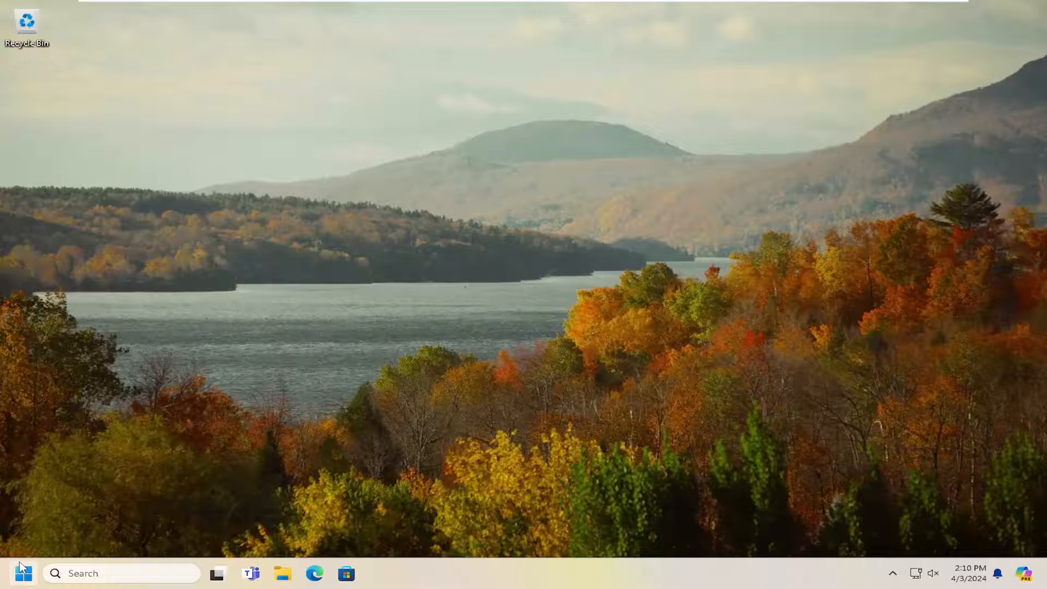
Search Start for regedit and launch Registry Editor as administrator, approving the UAC prompt
{"action": "type", "text": "regedit"}
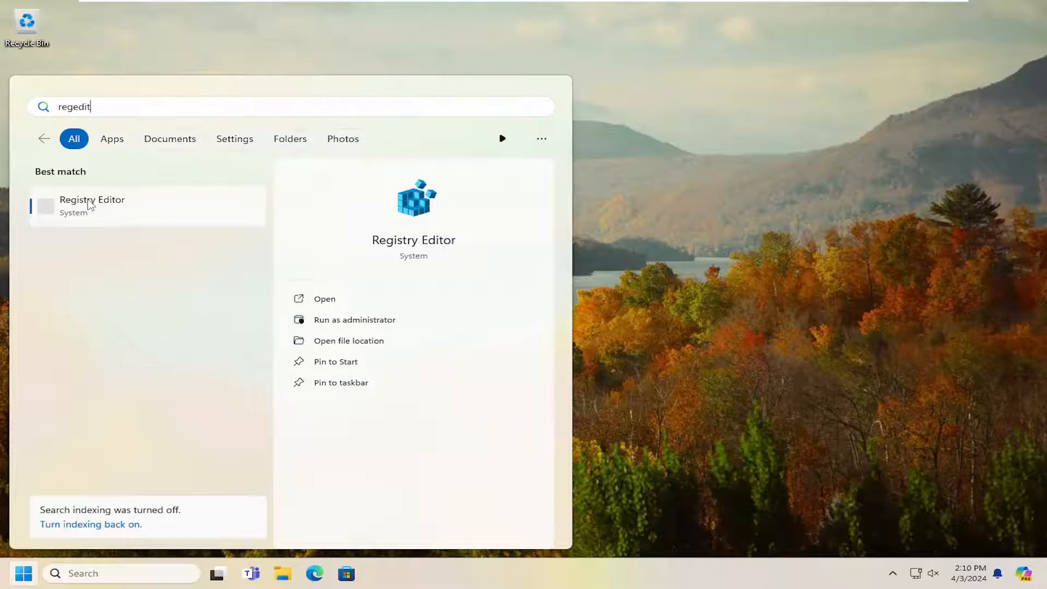
{"action": "right_click", "coordinate": [91, 204]}
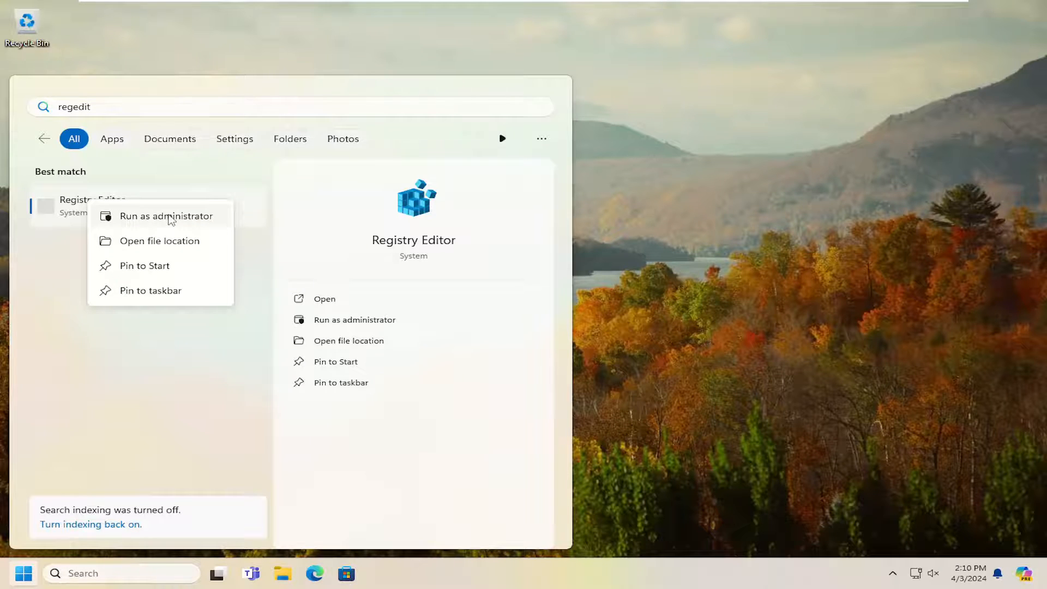
{"action": "left_click", "coordinate": [166, 216]}
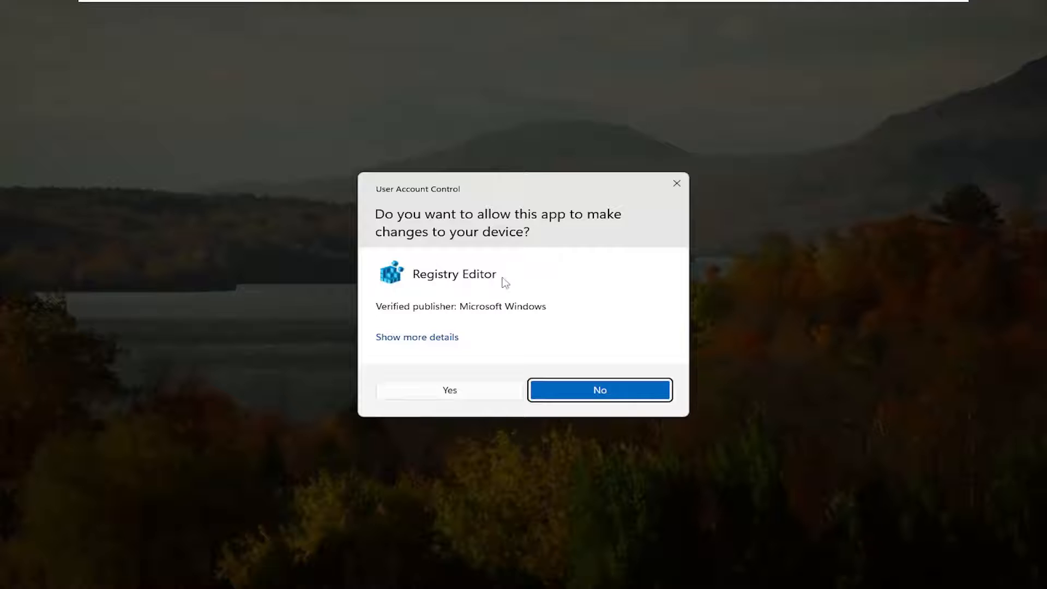
{"action": "left_click", "coordinate": [448, 390]}
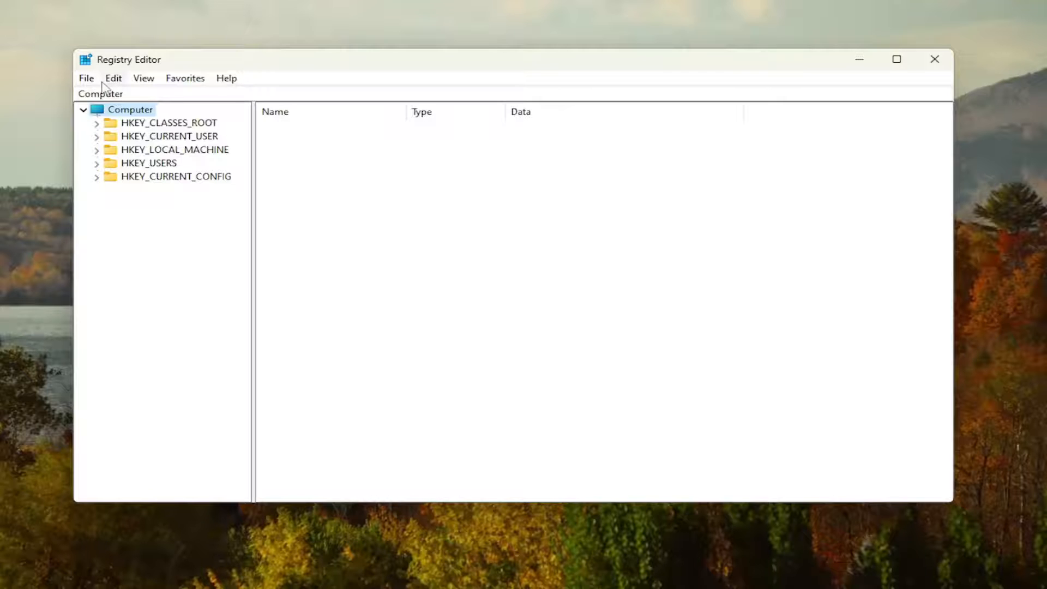
{"action": "left_click", "coordinate": [85, 79]}
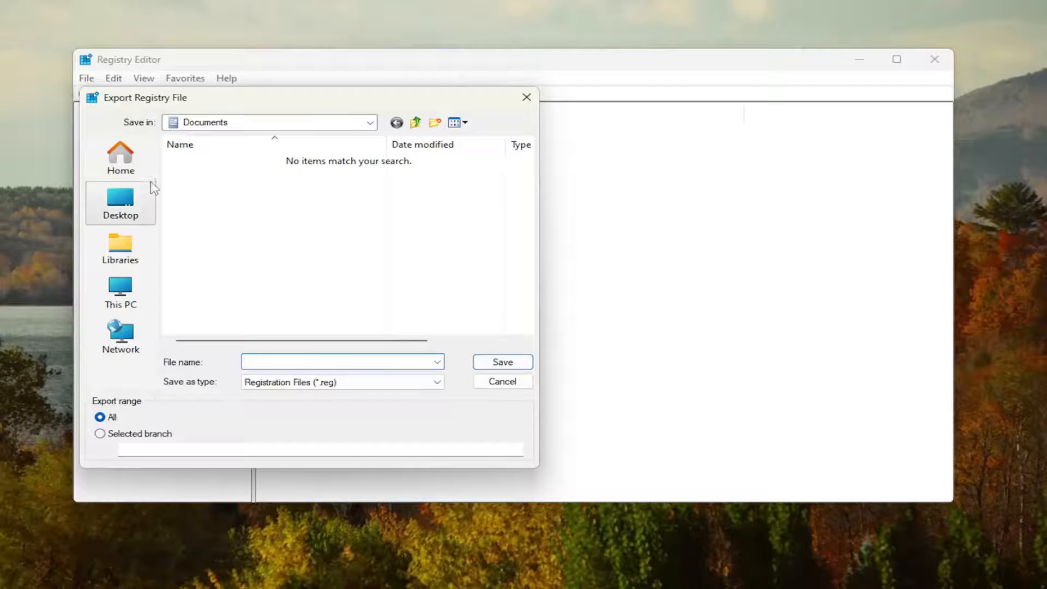
{"action": "mouse_move", "coordinate": [120, 287]}
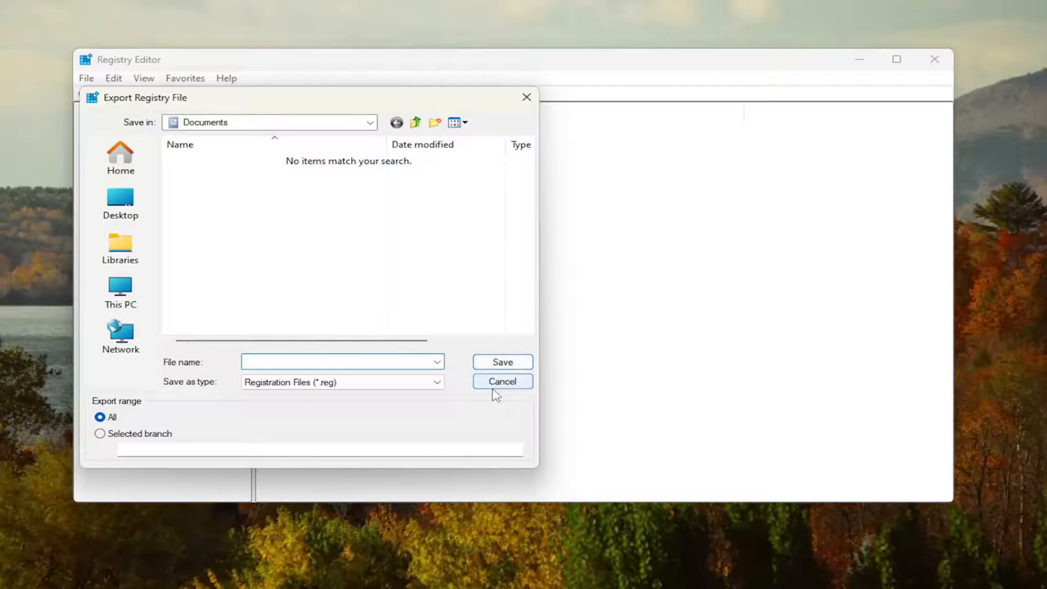
{"action": "left_click", "coordinate": [502, 382]}
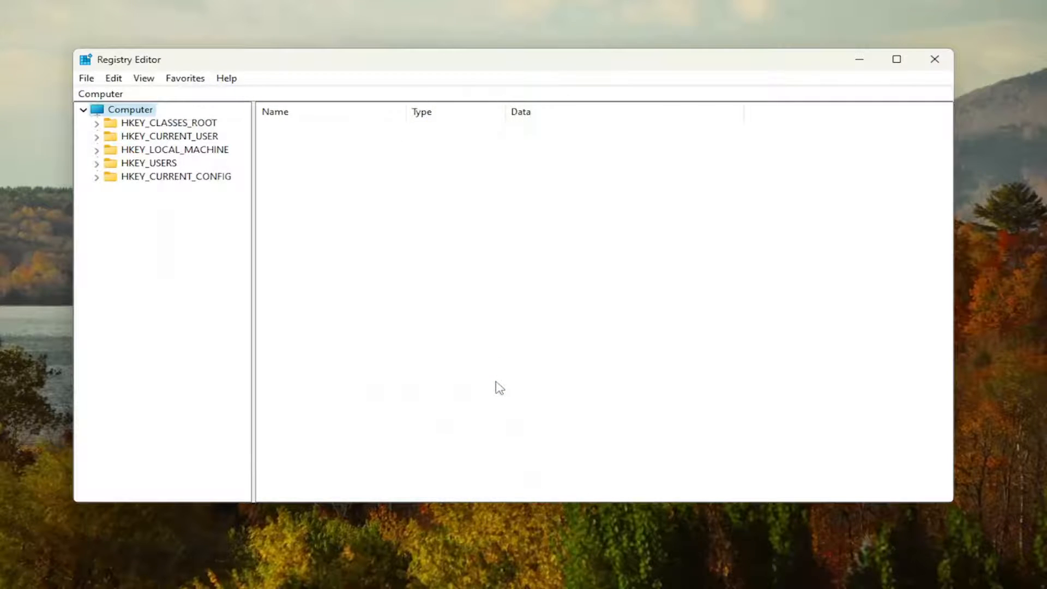
{"action": "mouse_move", "coordinate": [276, 274]}
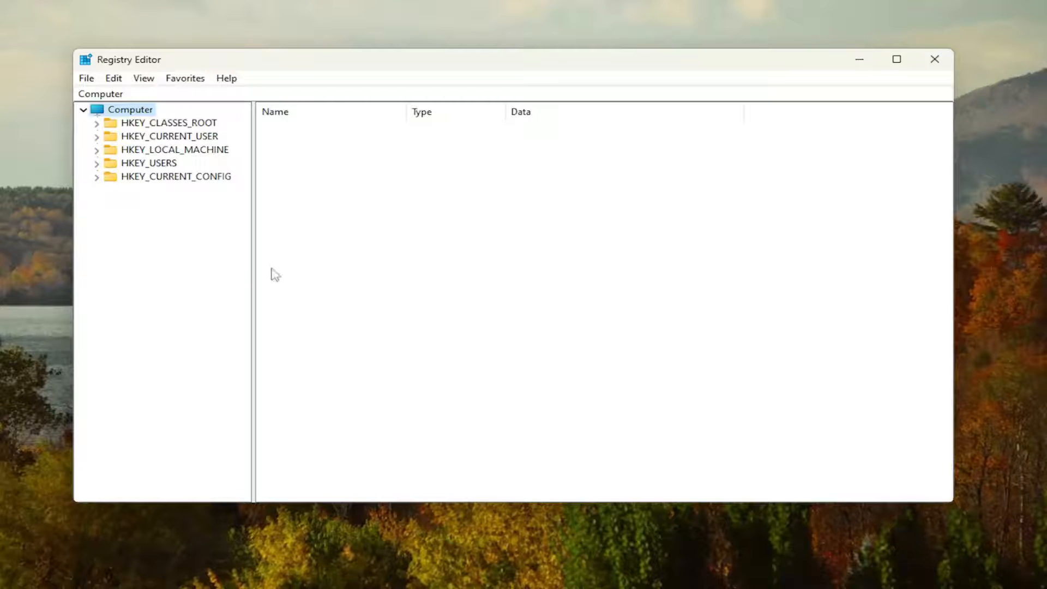
{"action": "left_click", "coordinate": [85, 79]}
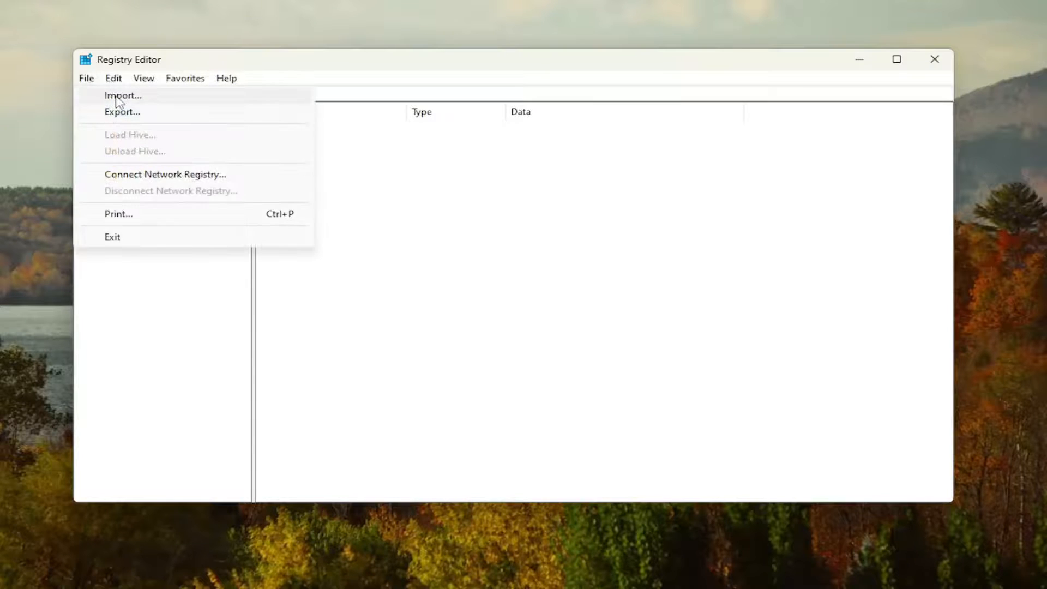
{"action": "left_click", "coordinate": [124, 95]}
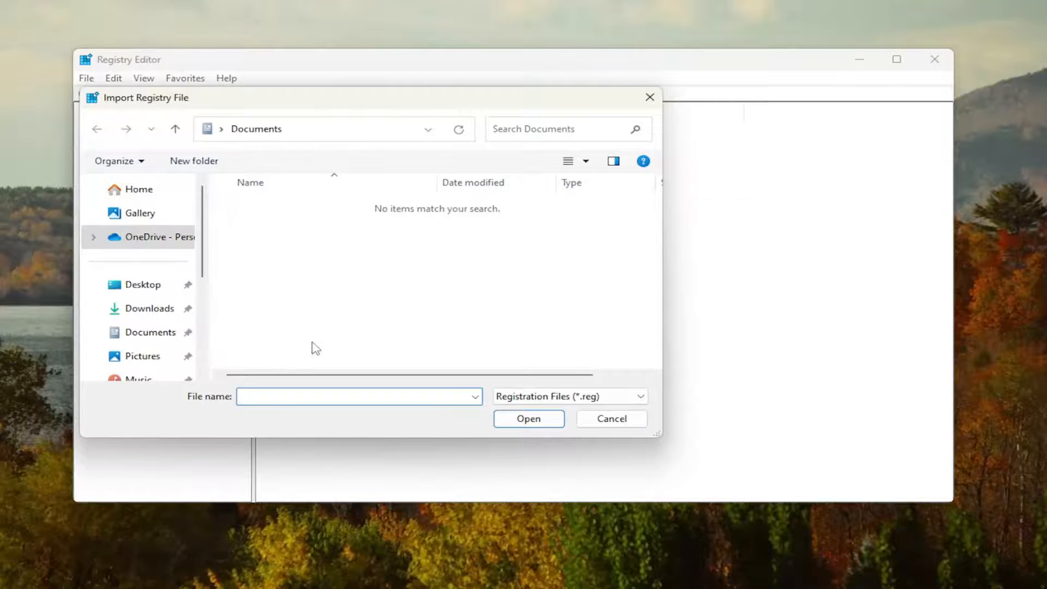
{"action": "left_click", "coordinate": [610, 419]}
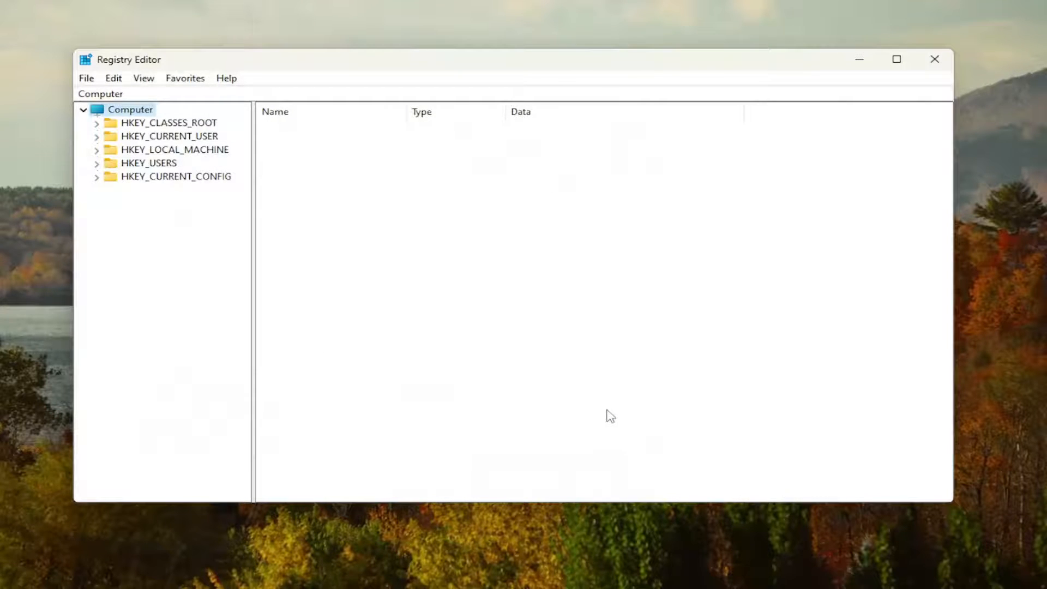
{"action": "mouse_move", "coordinate": [185, 158]}
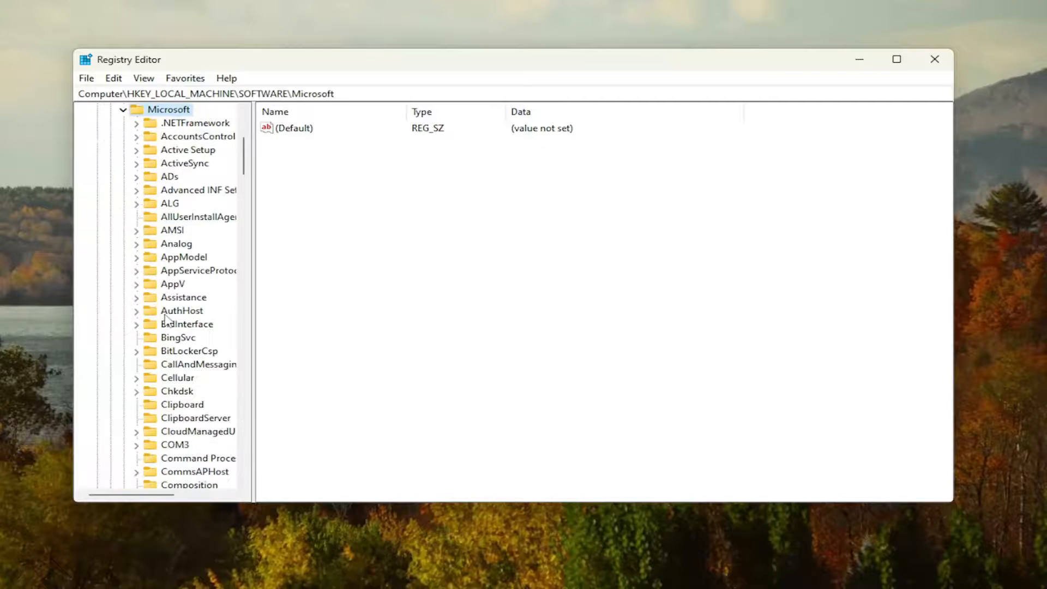
Select the SoftwareProtectionPlatform key under Windows NT CurrentVersion, showing SkipRearm at 0
{"action": "scroll", "scroll_direction": "down", "scroll_amount": 3}
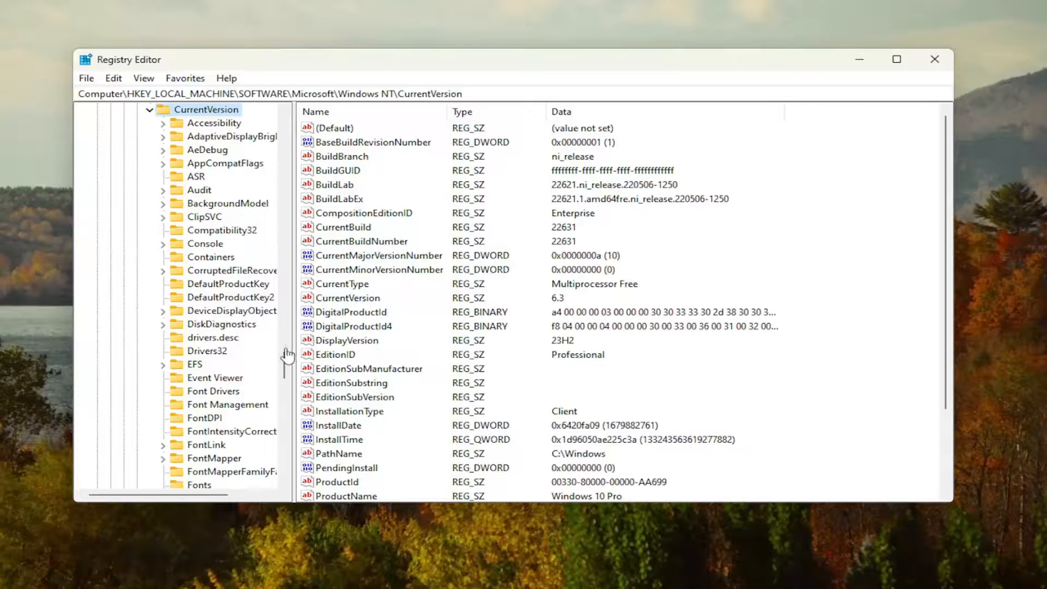
{"action": "scroll", "scroll_direction": "down", "scroll_amount": 3}
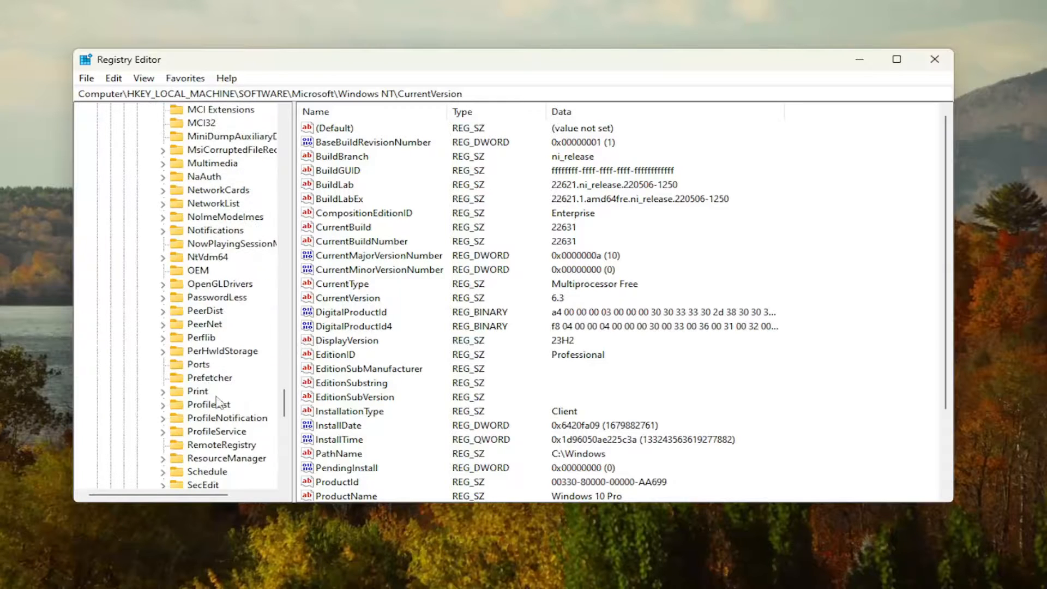
{"action": "left_click", "coordinate": [231, 403]}
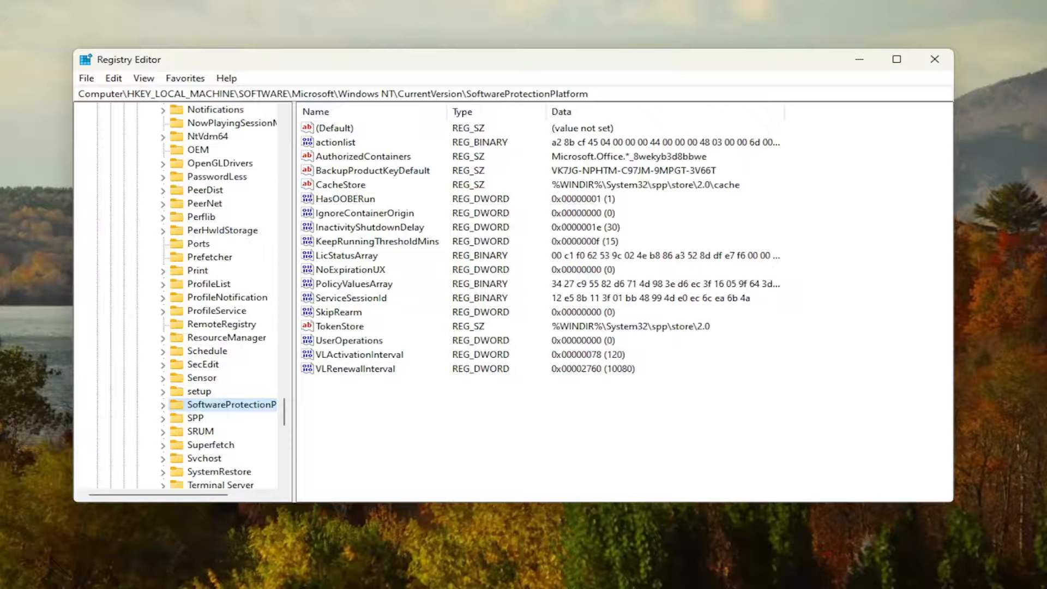
{"action": "mouse_move", "coordinate": [734, 324]}
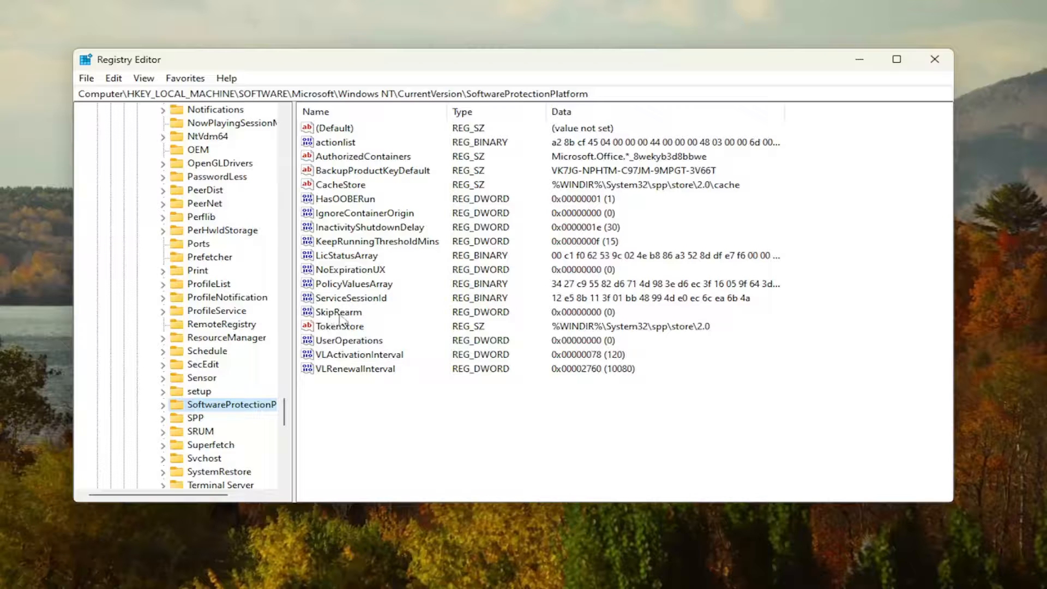
Set the SkipRearm value data to 1 and return to the Start menu
{"action": "double_click", "coordinate": [339, 312]}
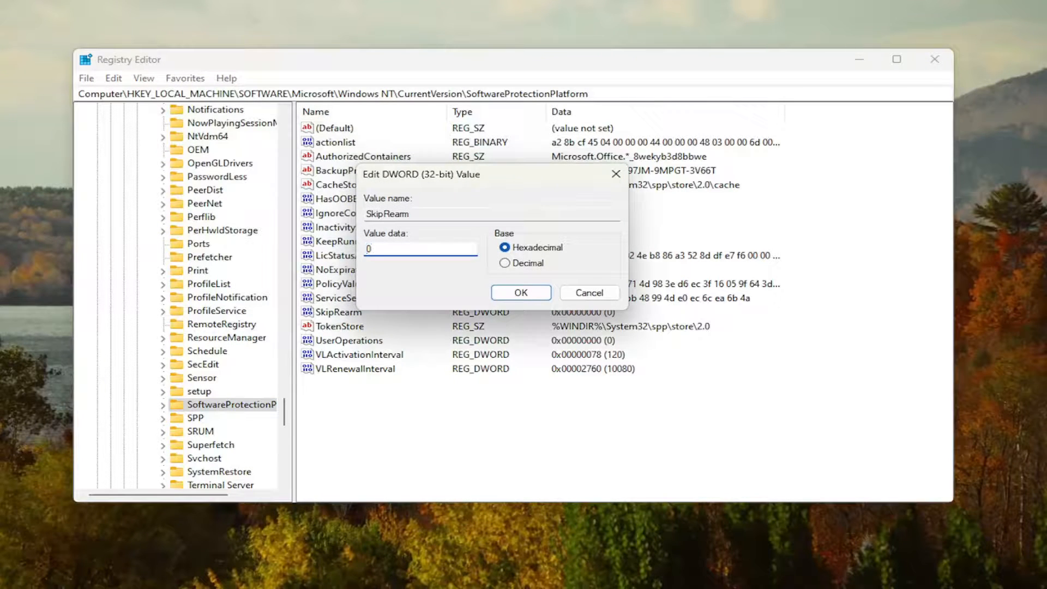
{"action": "type", "text": "1"}
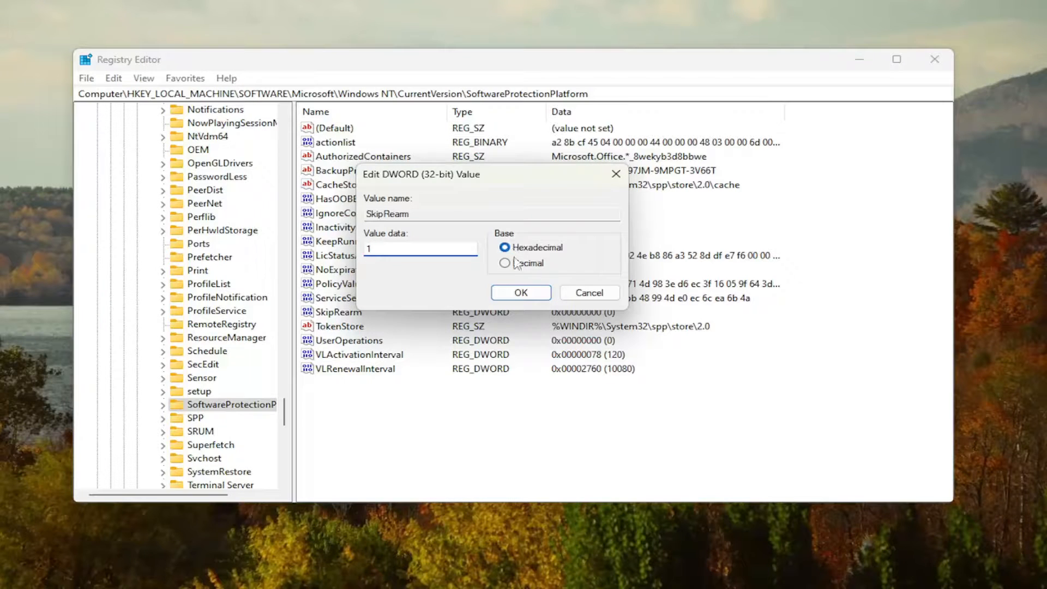
{"action": "left_click", "coordinate": [520, 292]}
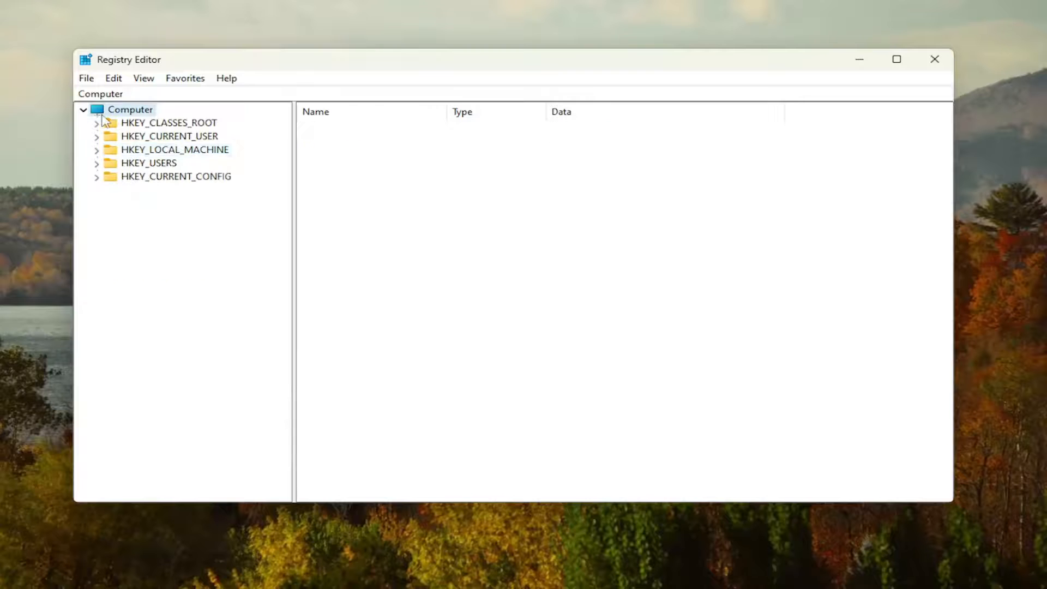
{"action": "left_click", "coordinate": [23, 572]}
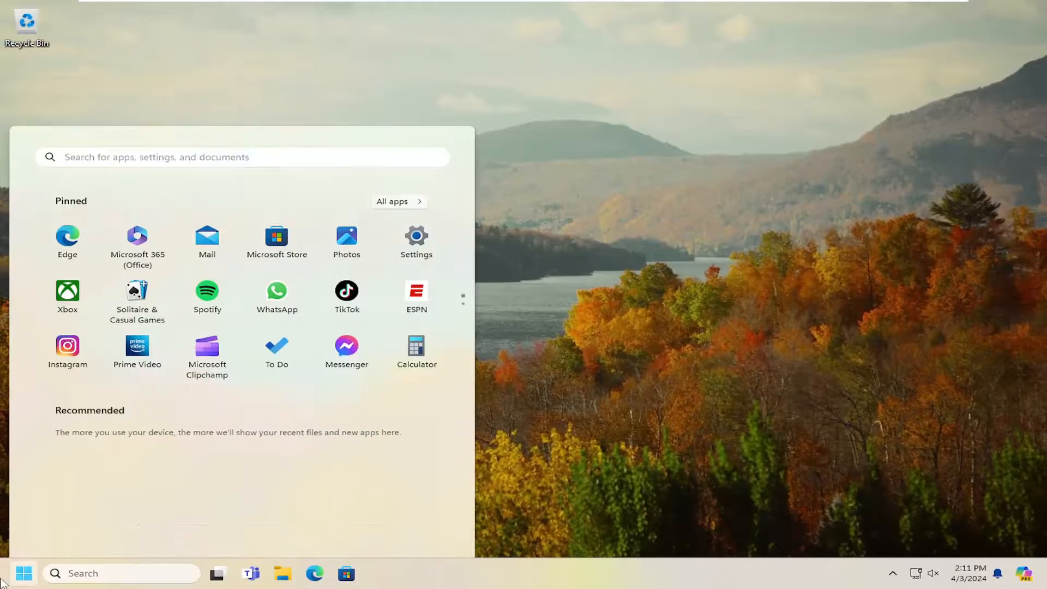
Search Start for cmd and run Command Prompt as administrator
{"action": "type", "text": "cmd"}
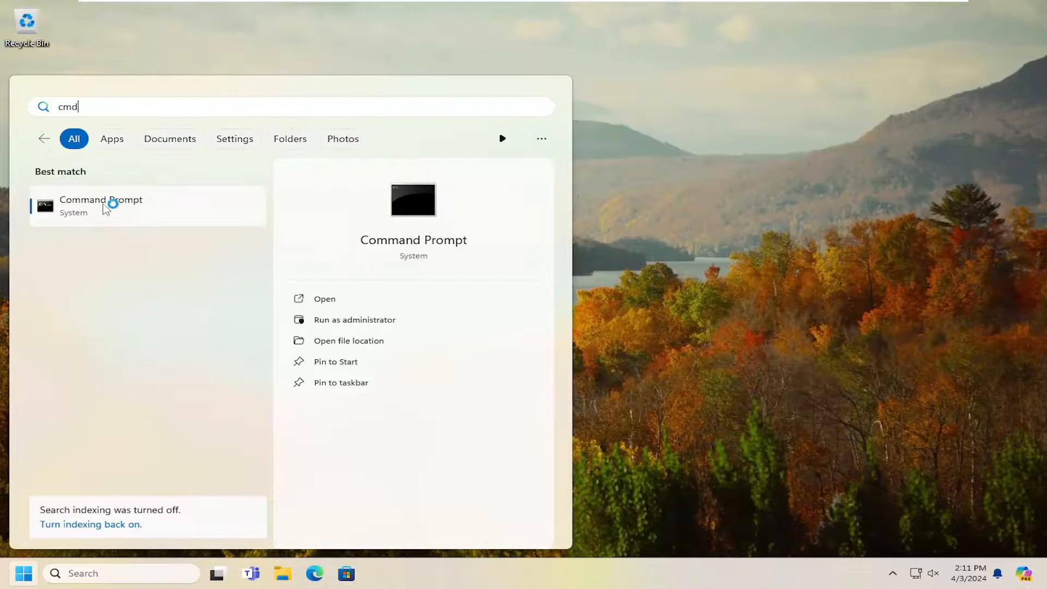
{"action": "mouse_move", "coordinate": [169, 220]}
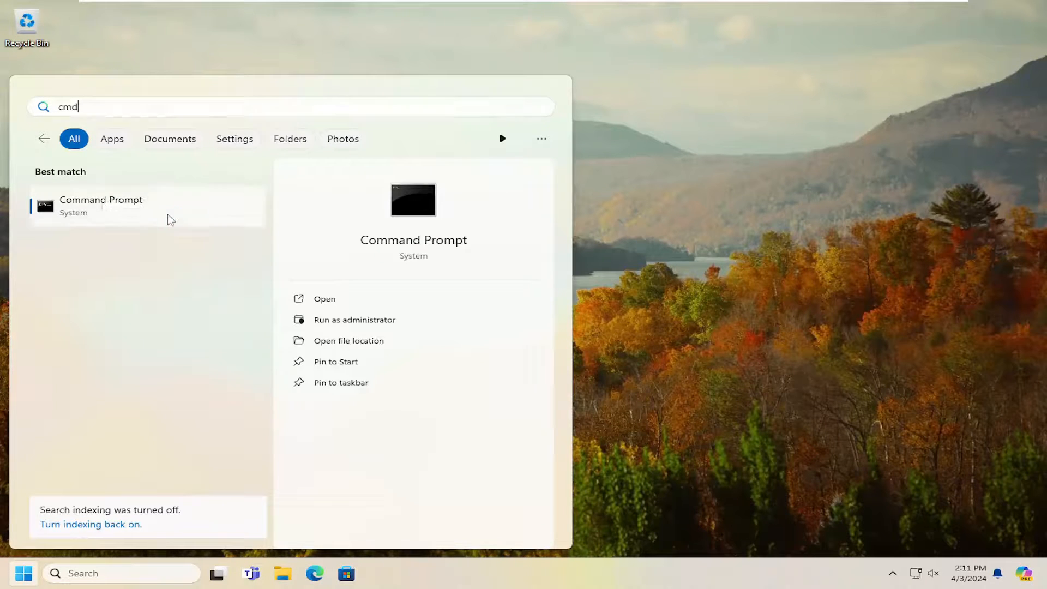
{"action": "left_click", "coordinate": [355, 320]}
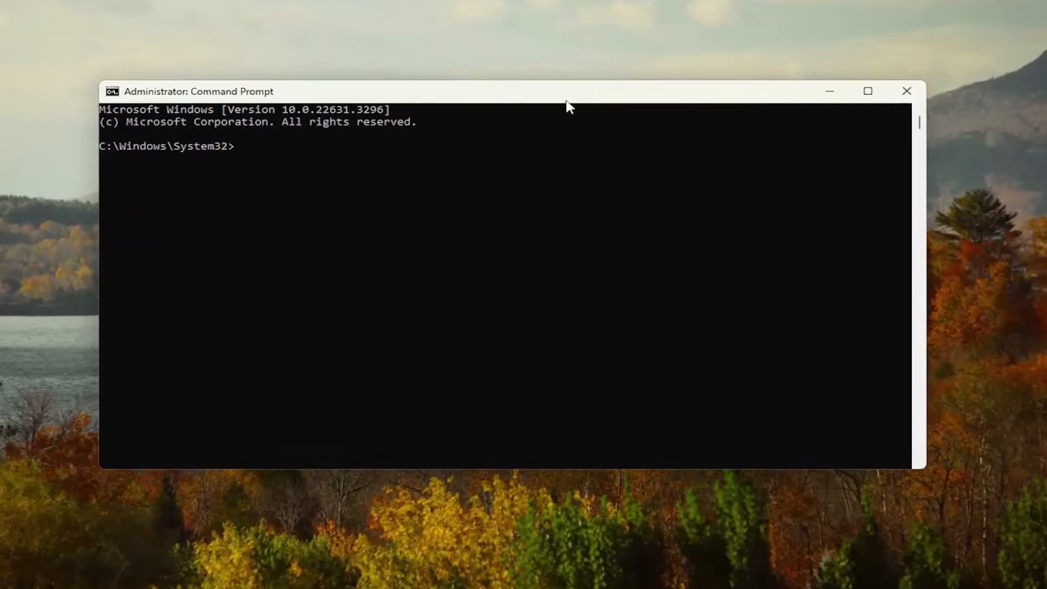
Run slmgr -rearm and dismiss its restart-required success message
{"action": "type", "text": "slmgr"}
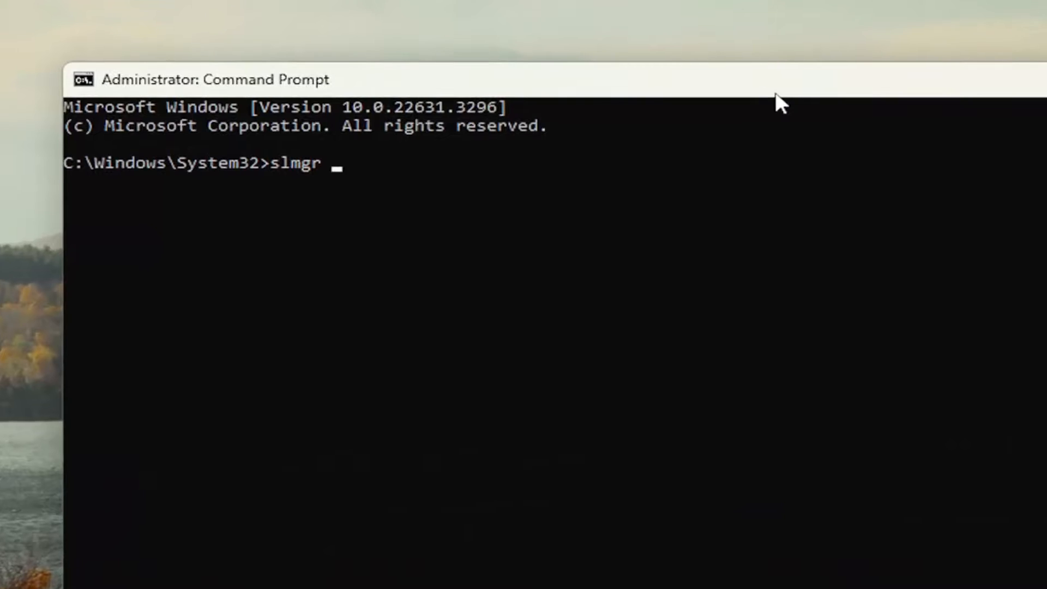
{"action": "type", "text": "-rearm"}
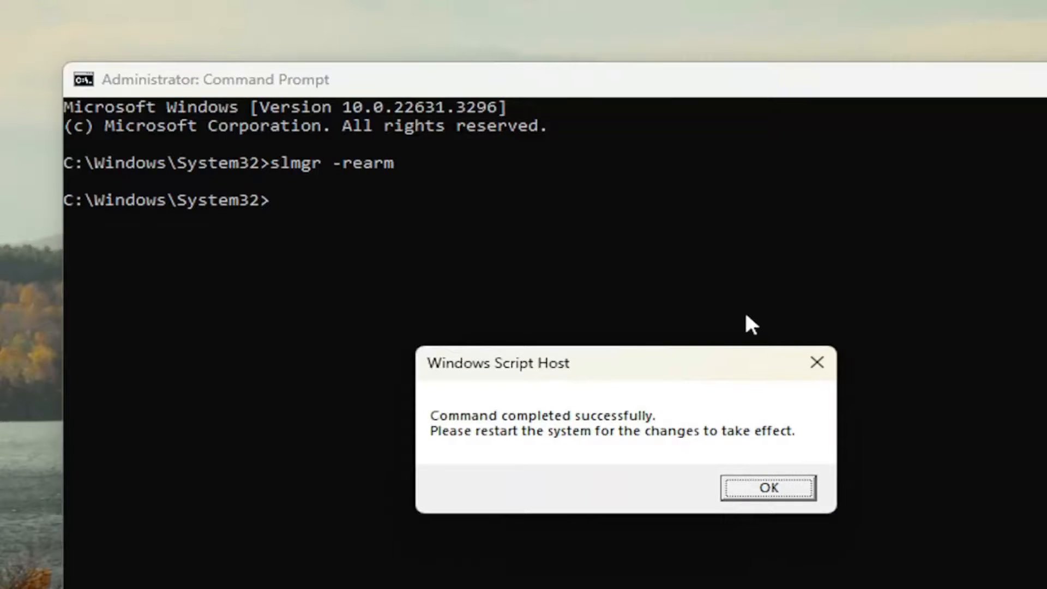
{"action": "mouse_move", "coordinate": [567, 447]}
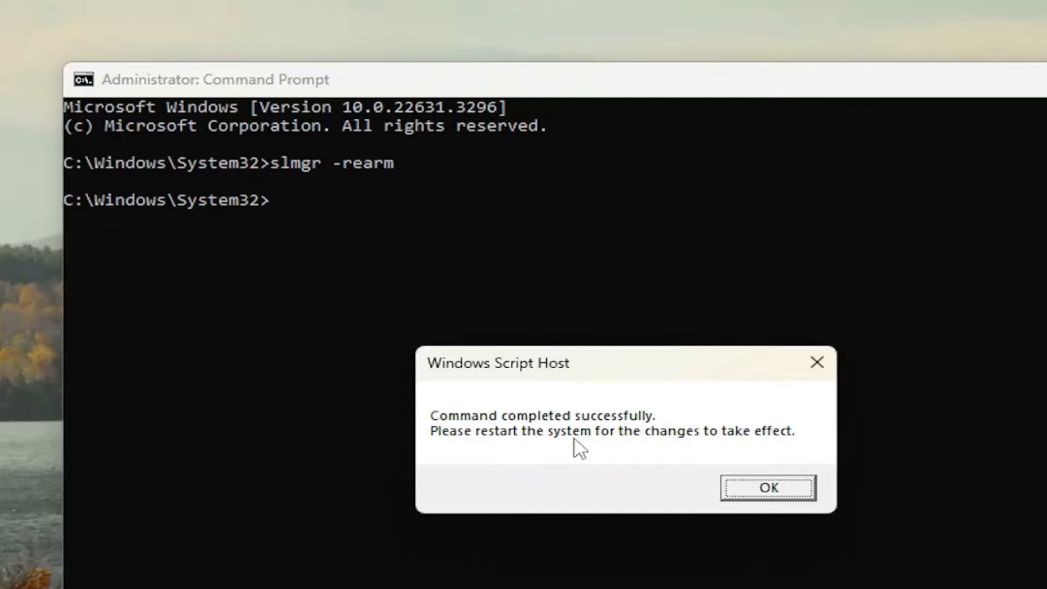
{"action": "left_click", "coordinate": [766, 488]}
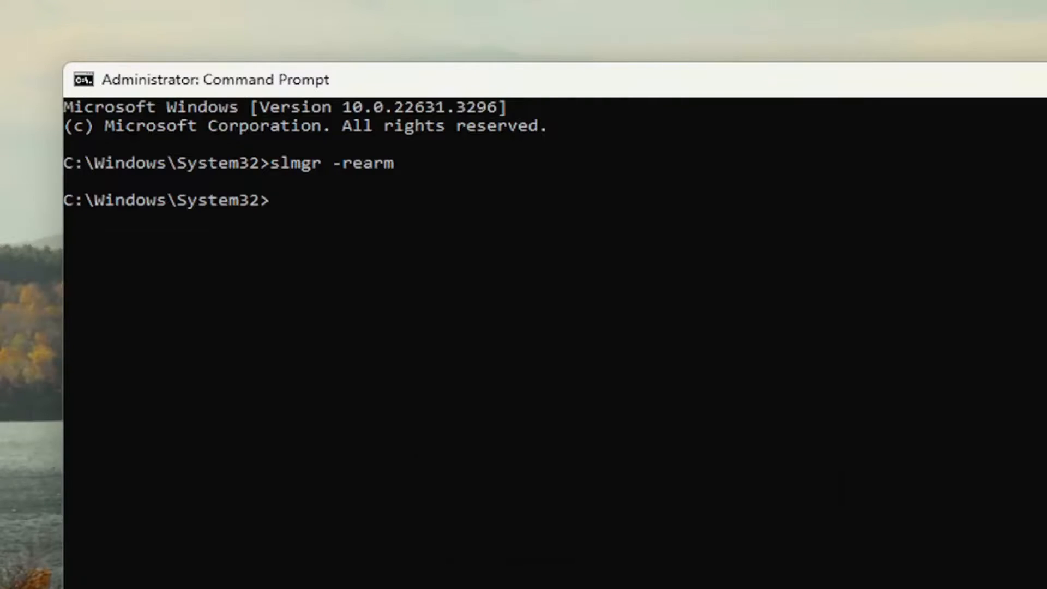